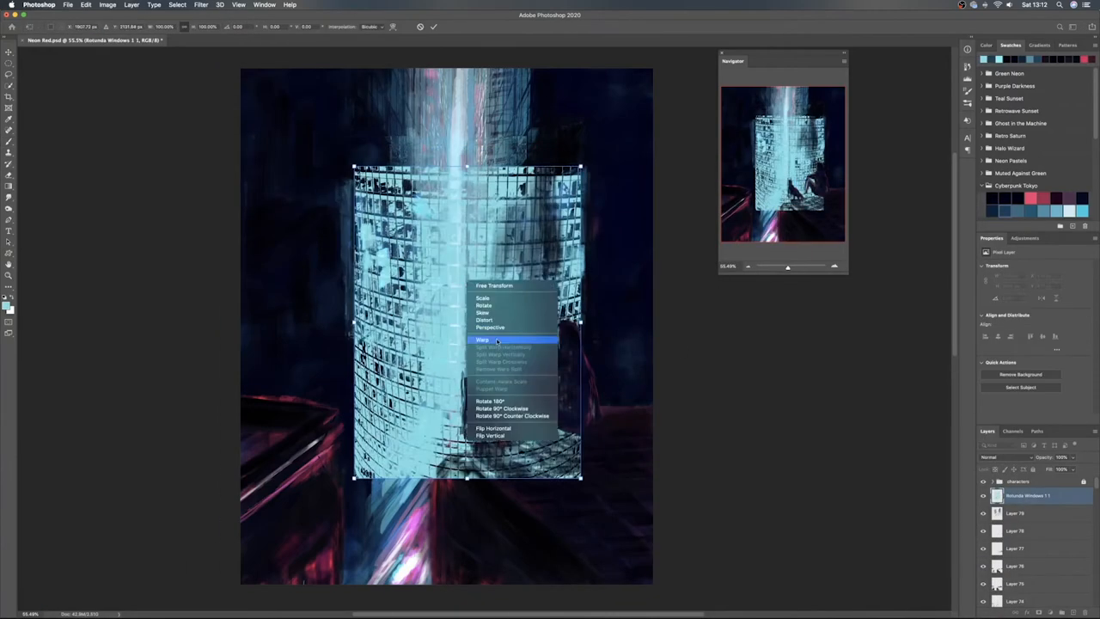
# Step: Warp the Rotunda Windows texture so it curves around the central tower
pyautogui.click(482, 339)
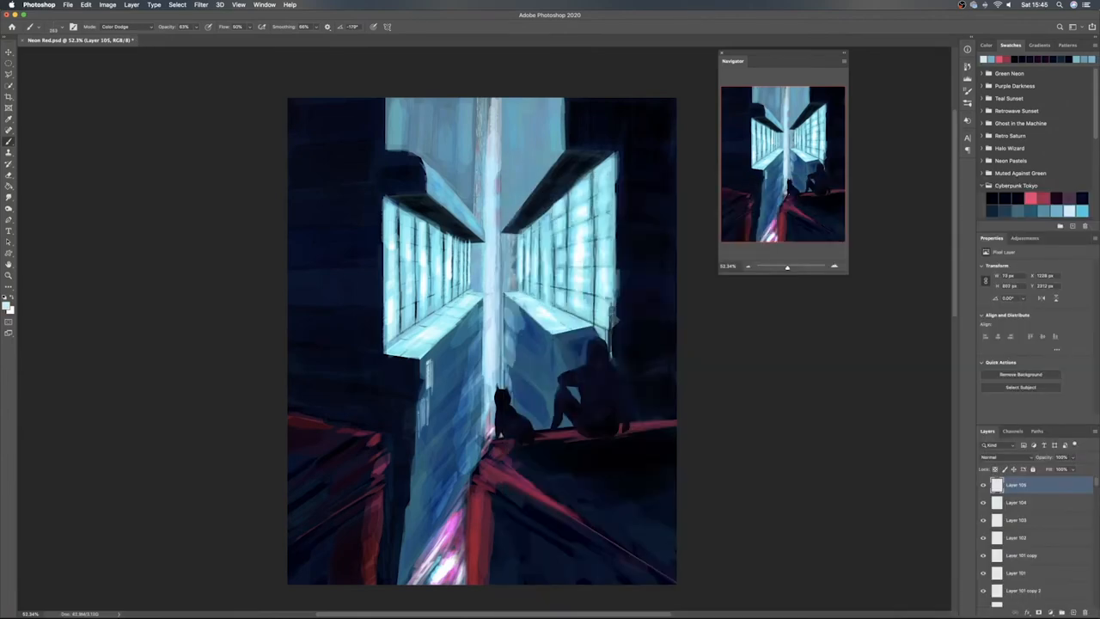
# Step: Paint Color Dodge glow over the window grids on both building walls
pyautogui.click(987, 44)
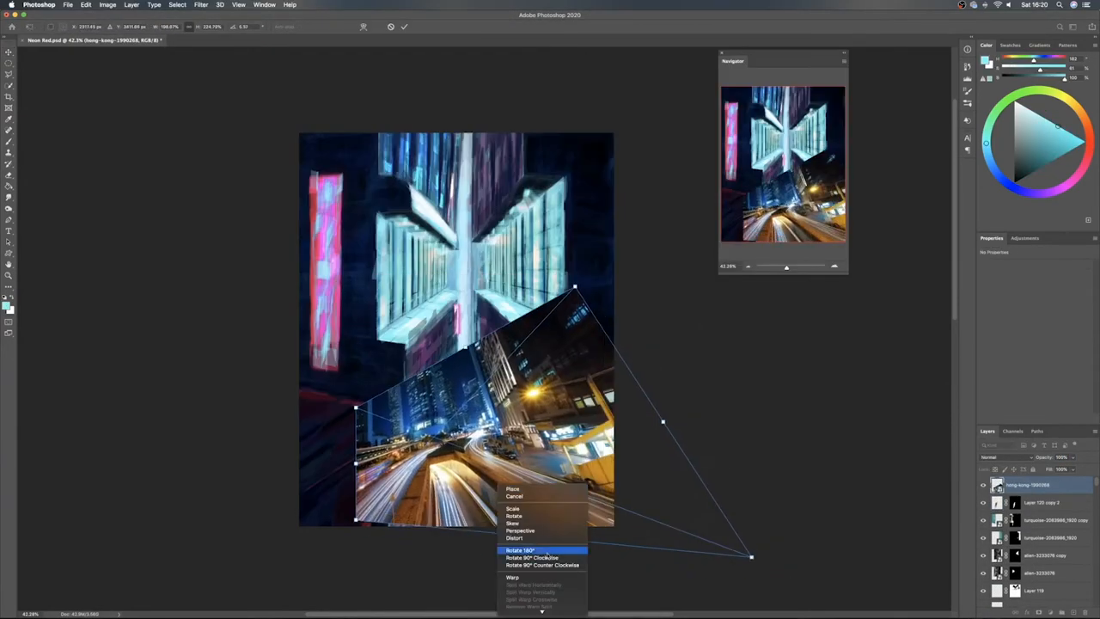
# Step: Rotate the distorted Hong Kong traffic photo 180° over the lower building
pyautogui.click(519, 550)
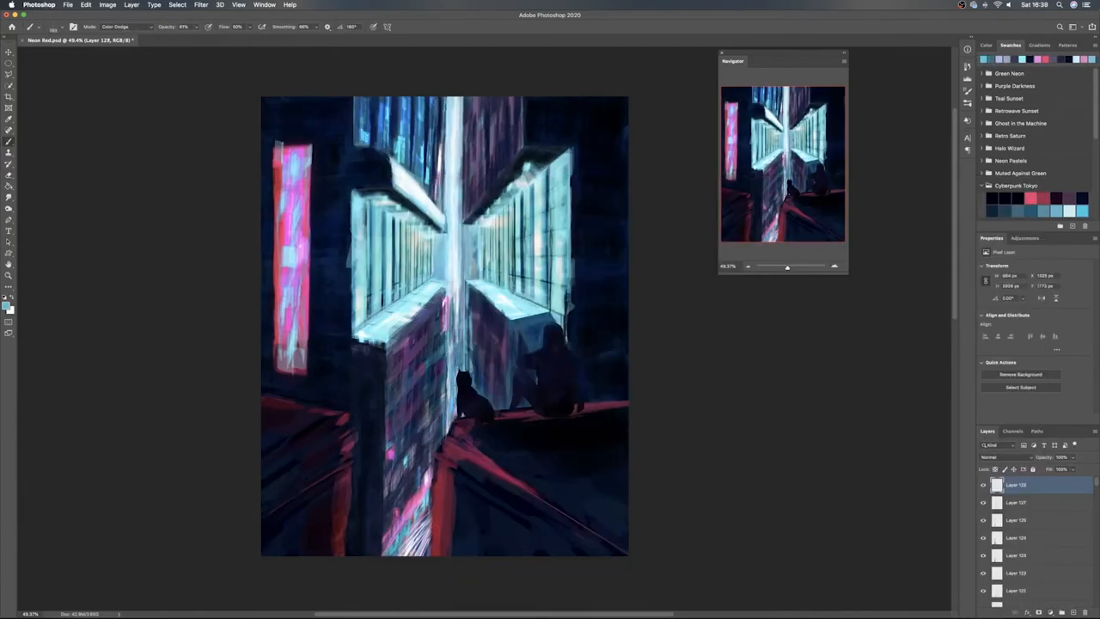
# Step: Paint Color Dodge highlights over the blended photo and pink neon strip
pyautogui.click(992, 456)
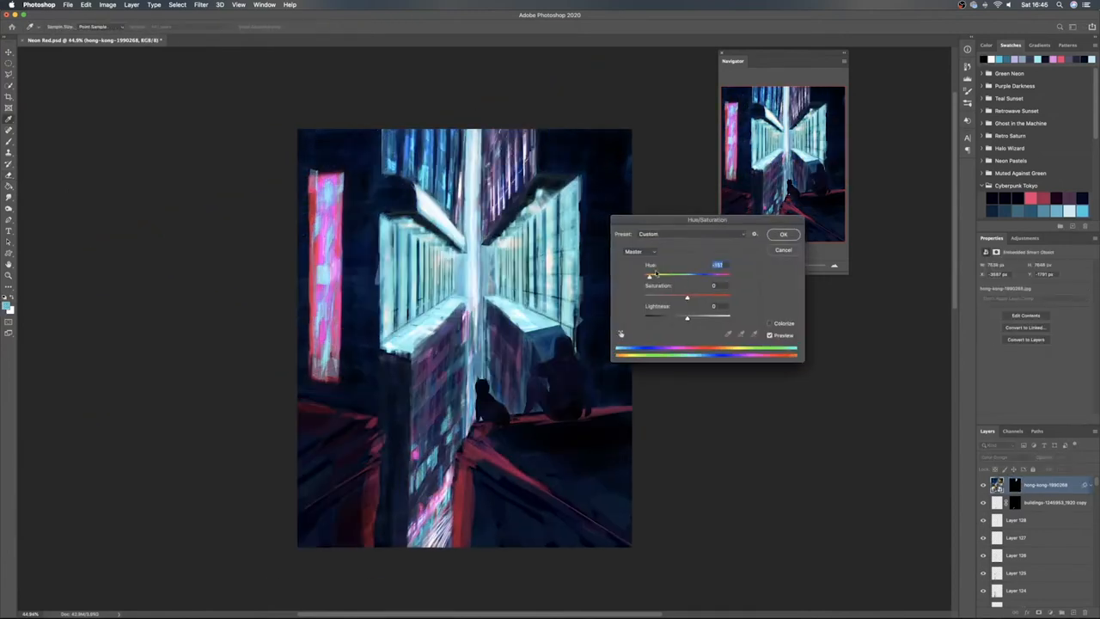
# Step: Shift the hue of the Hong Kong smart object and the warm windows layer
pyautogui.click(782, 234)
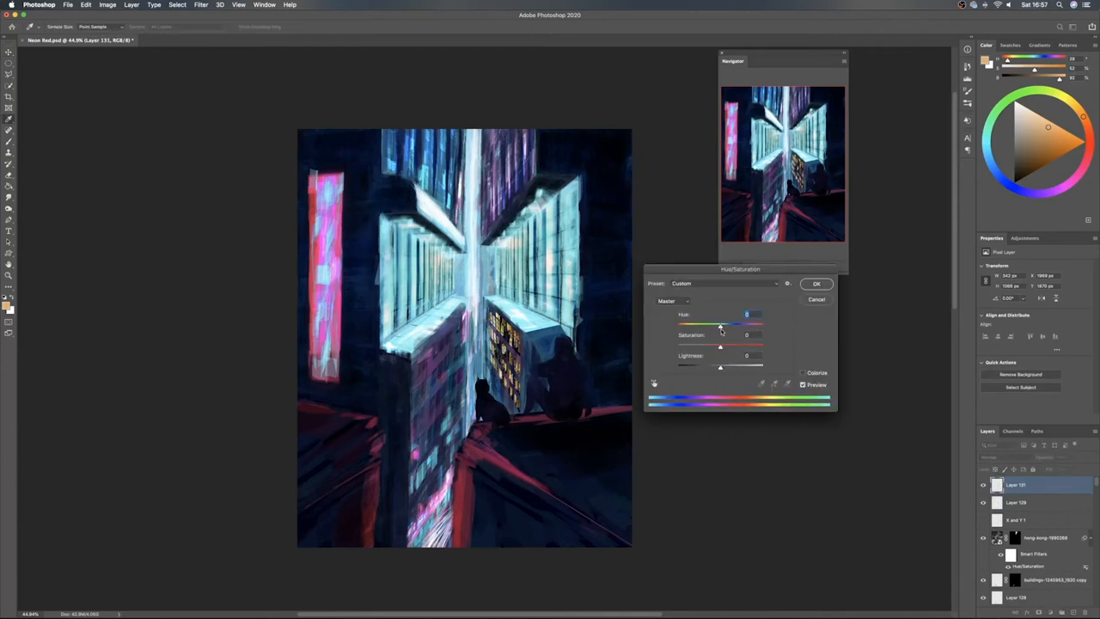
pyautogui.click(816, 283)
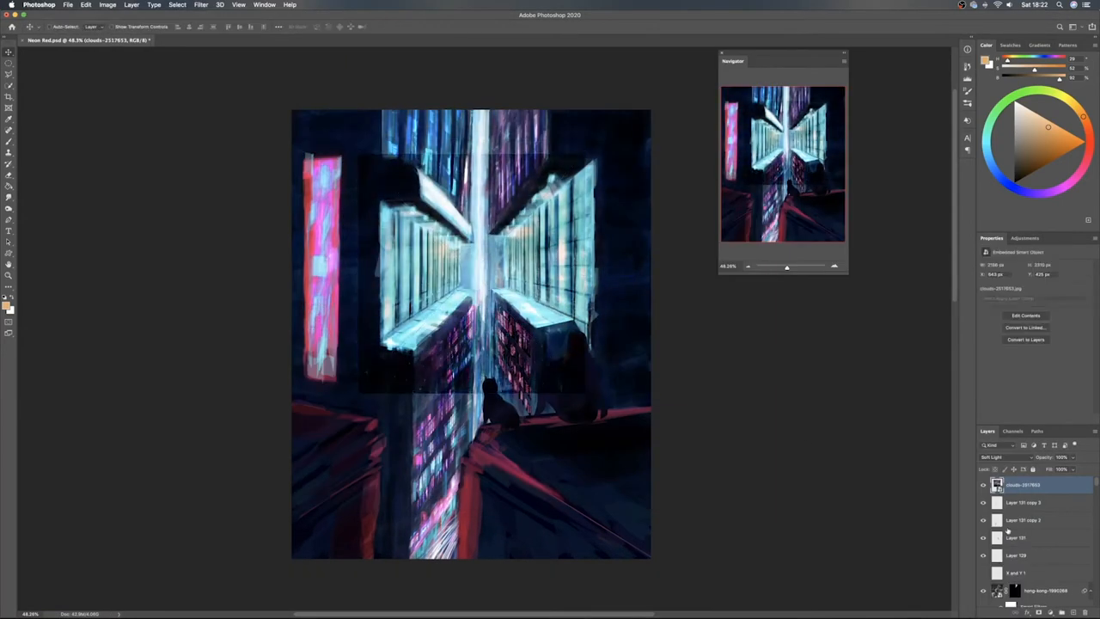
# Step: Place the clouds image and set its blend mode to Soft Light
pyautogui.click(1001, 456)
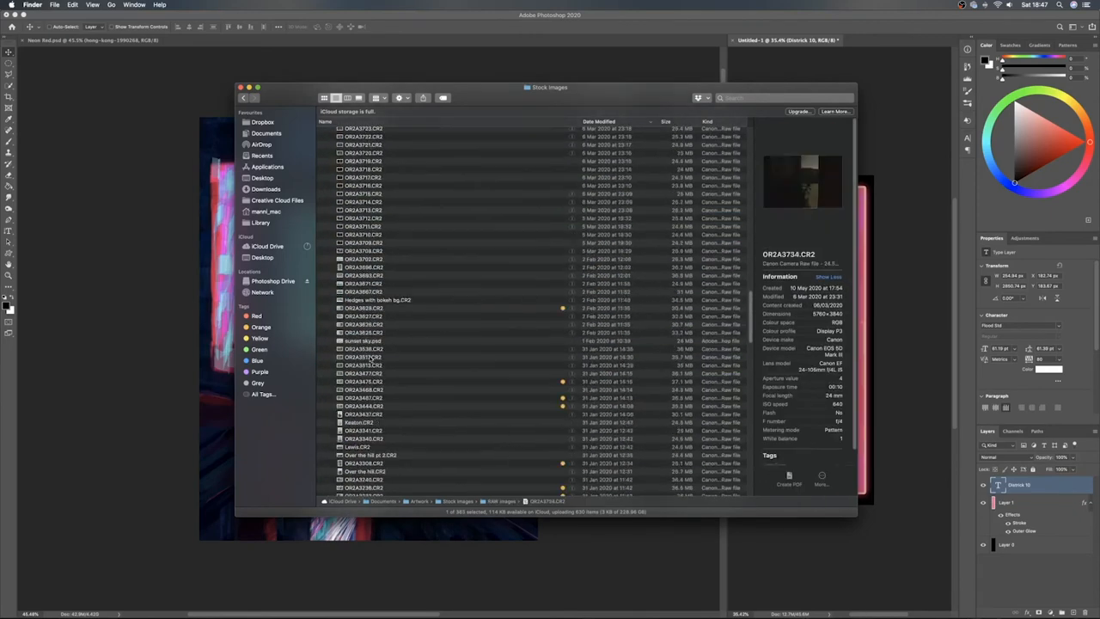
# Step: Select a CR2 photo in the Stock Images RAW images folder
pyautogui.click(274, 281)
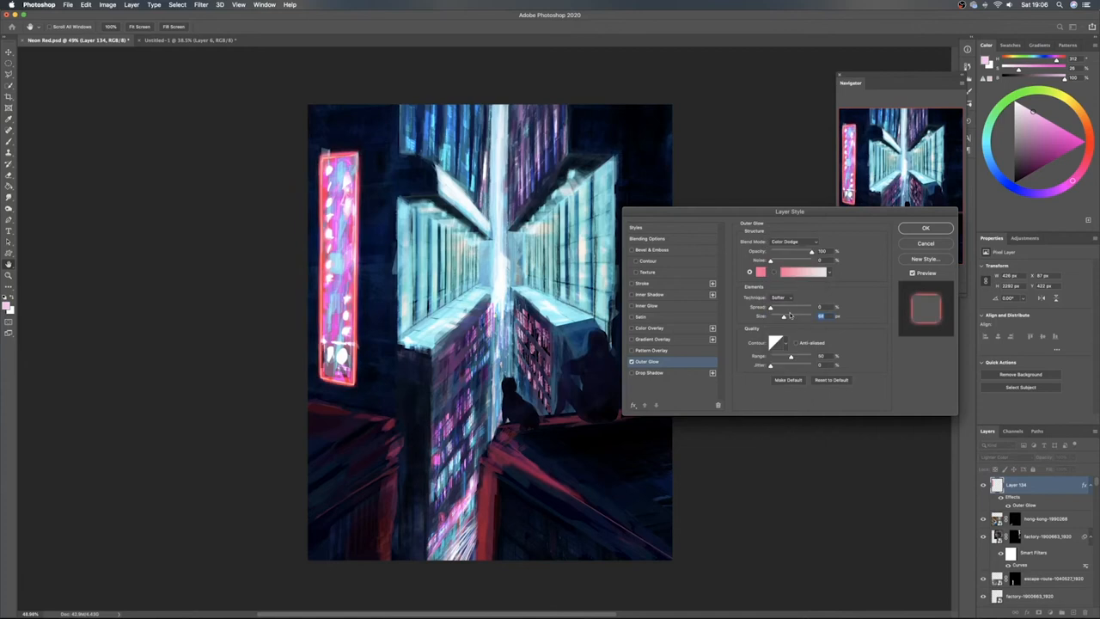
# Step: Adjust the Size of Layer 134's pink Color Dodge outer glow
pyautogui.click(924, 227)
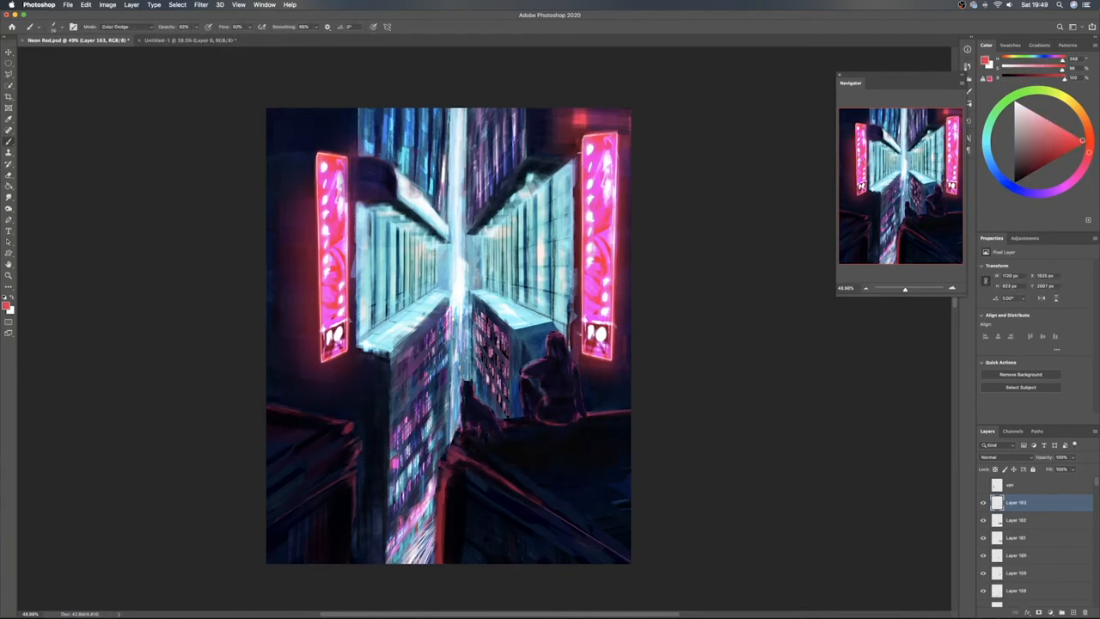
# Step: Paint extra Color Dodge light strokes over the buildings and neon signs
pyautogui.click(1001, 456)
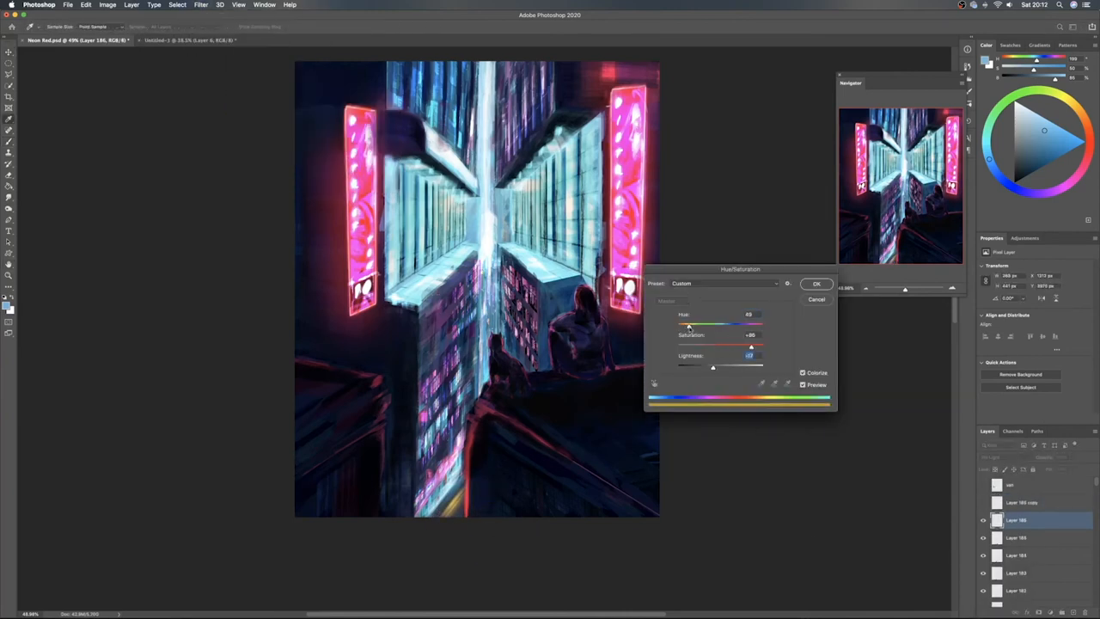
# Step: Colorize the duplicated paint layer by setting its Hue, Saturation and Lightness
pyautogui.click(816, 284)
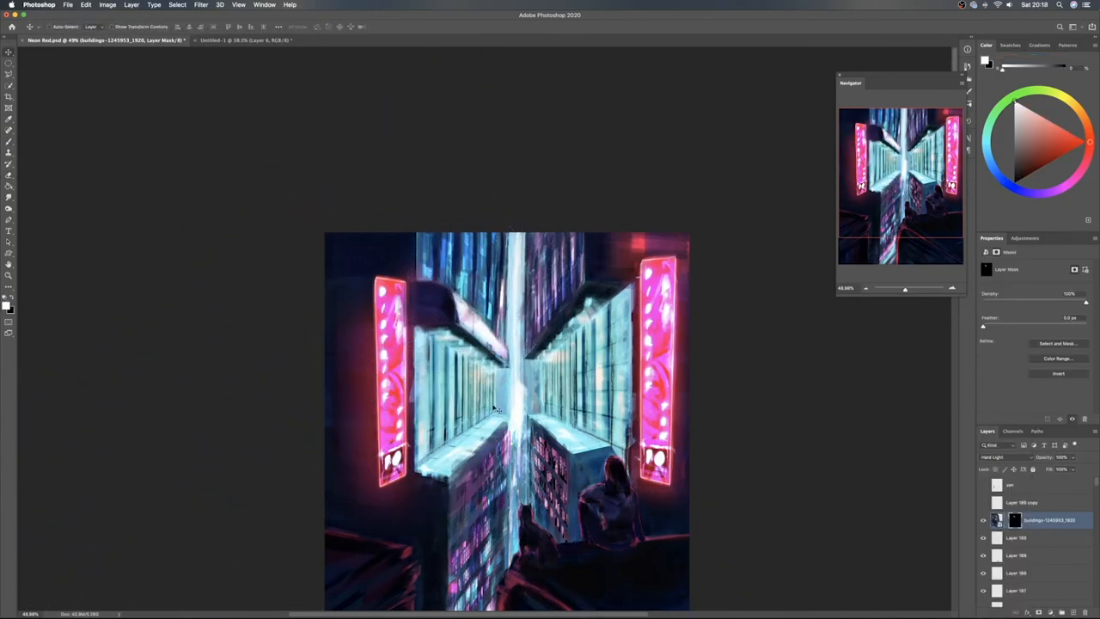
# Step: Blend the buildings-1245953_1920 photo into the painting in Hard Light, masking unwanted areas
pyautogui.rightClick(1039, 520)
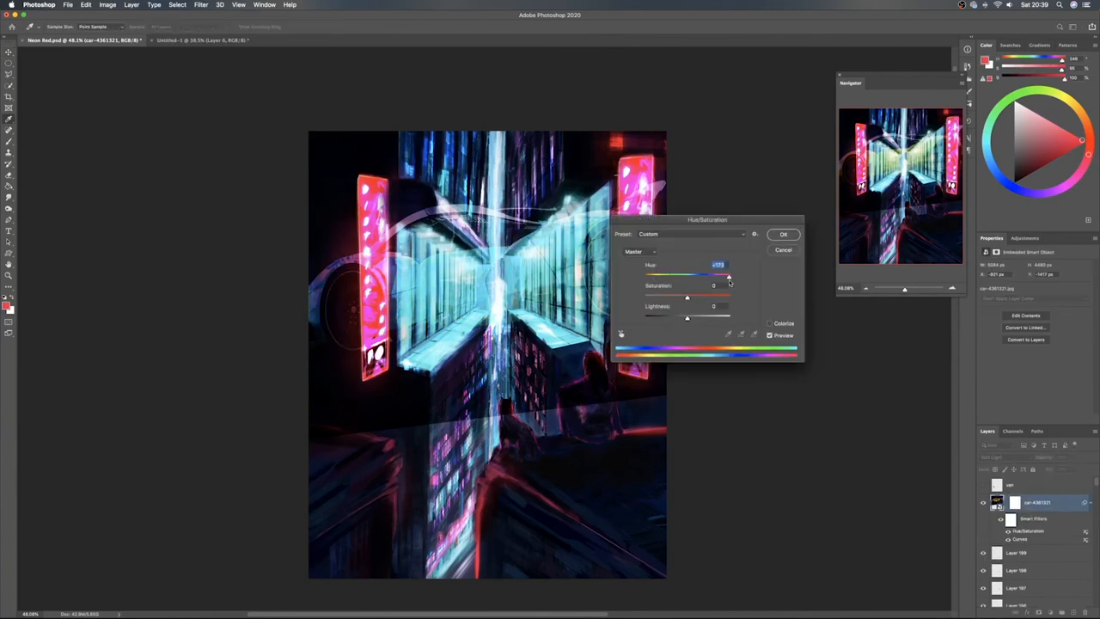
# Step: Shift the car photo's hue with the Hue/Saturation smart filter
pyautogui.moveTo(729, 274); pyautogui.dragTo(725, 274)
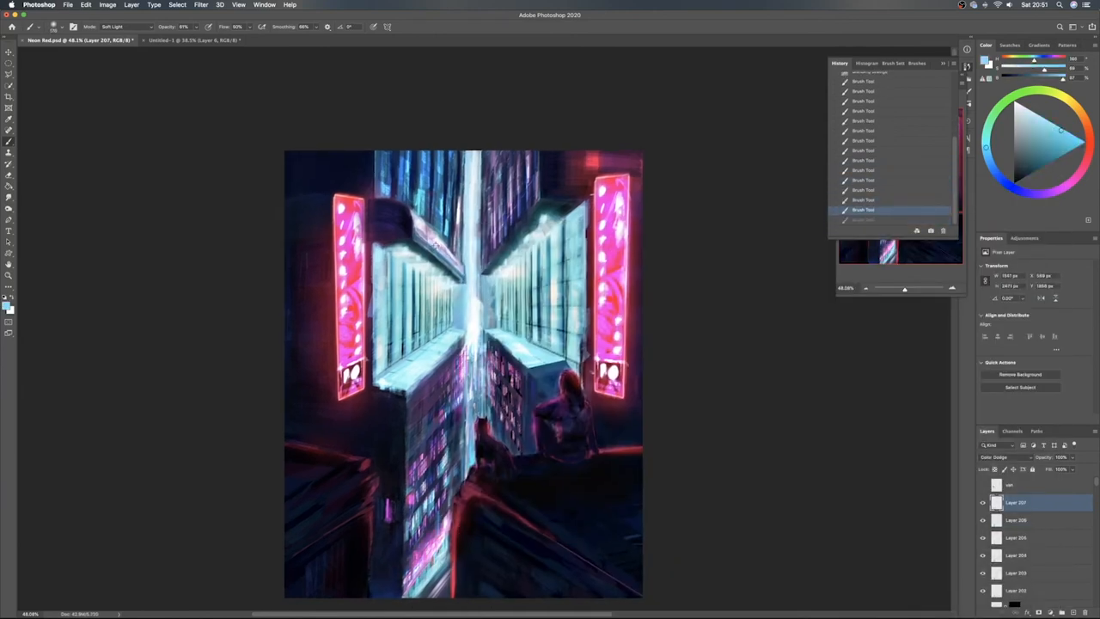
# Step: Add light strokes and try a different Color Lookup preset on the painting
pyautogui.click(1001, 456)
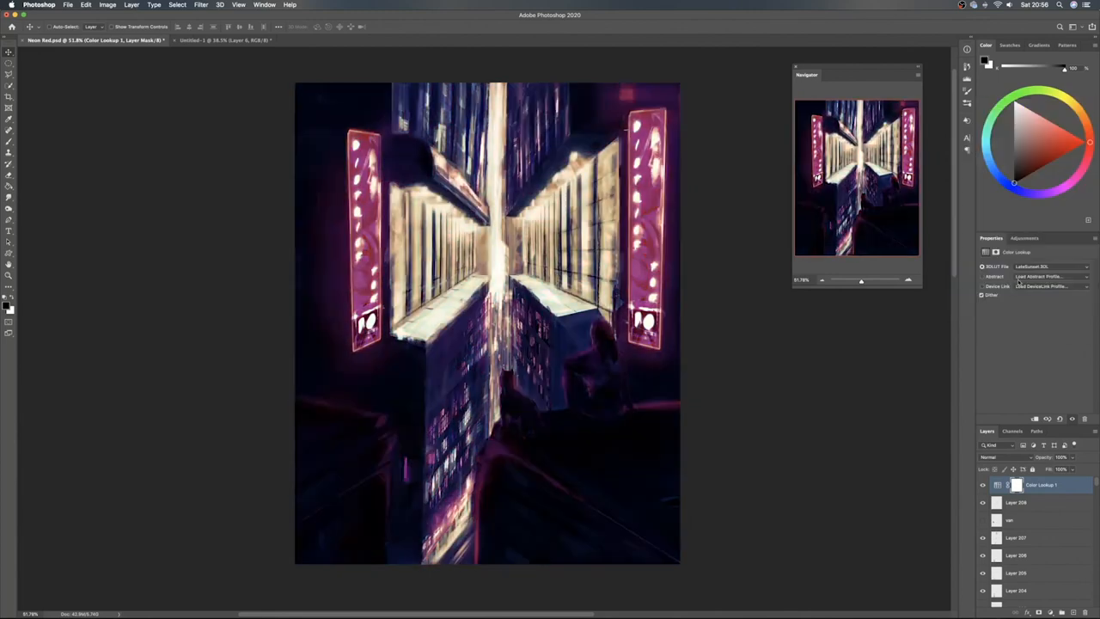
pyautogui.click(201, 5)
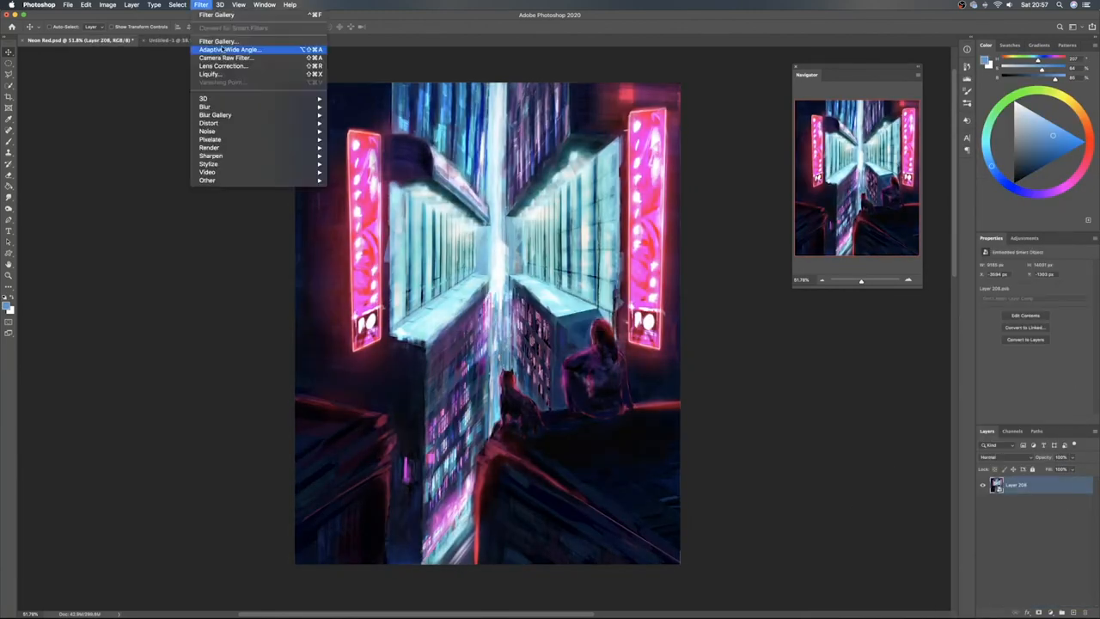
# Step: Grade the merged painting with a Camera Raw filter and compare against the original
pyautogui.click(225, 57)
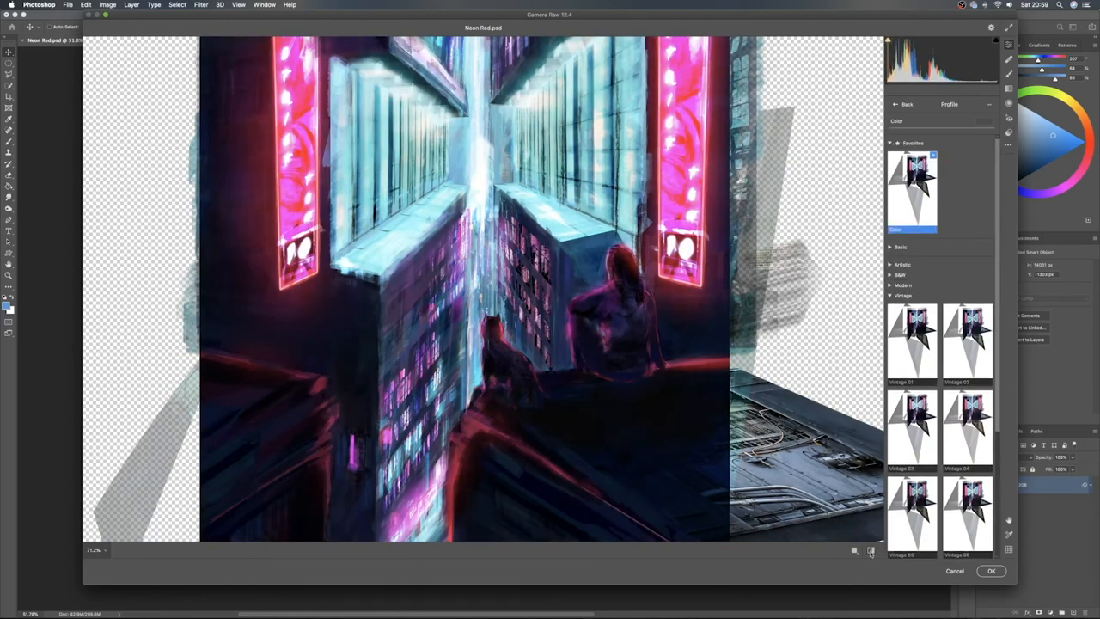
pyautogui.click(991, 570)
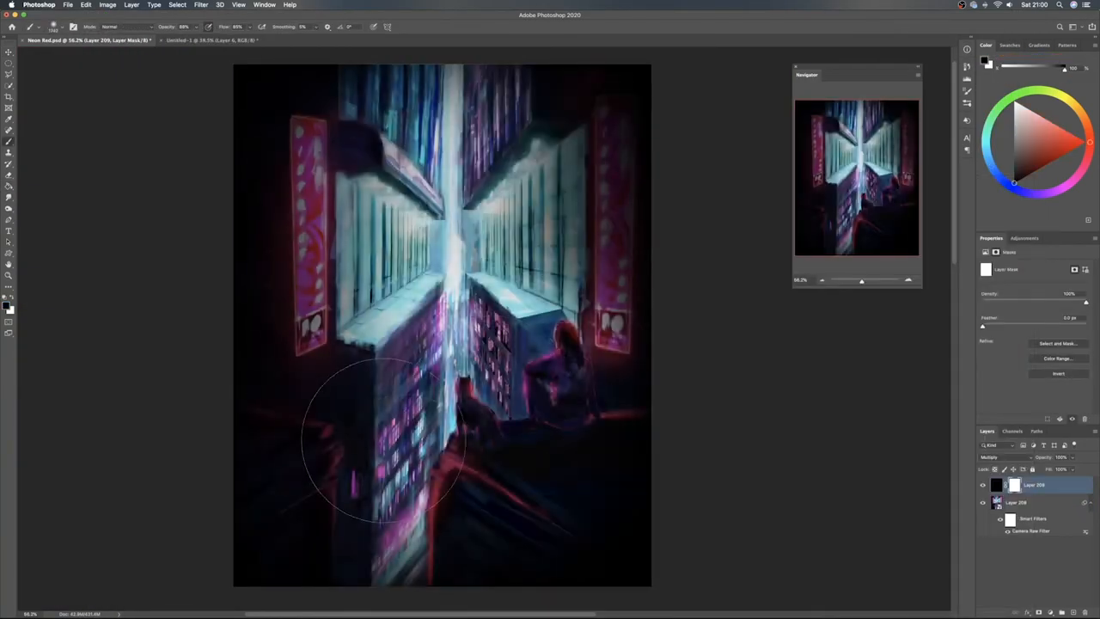